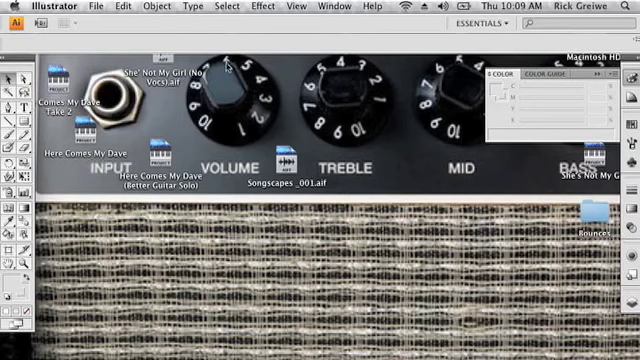
Begin a new 3.5 in by 2 in document from File > New
left_click(92, 8)
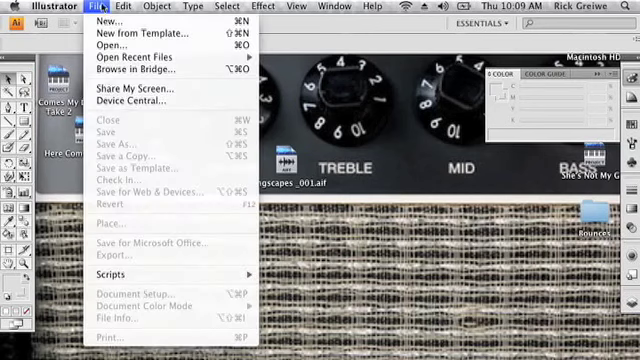
left_click(104, 20)
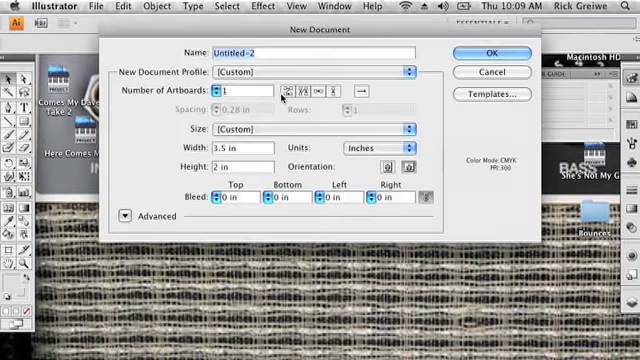
mouse_move(364, 148)
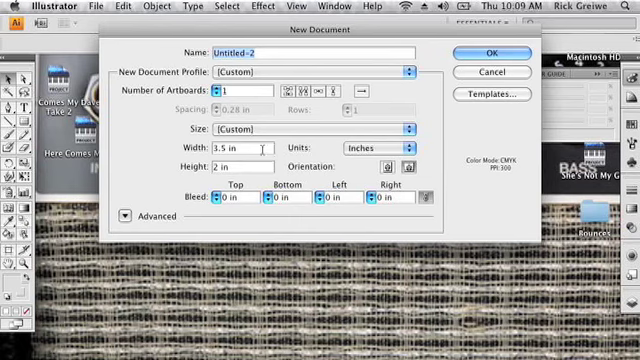
mouse_move(356, 148)
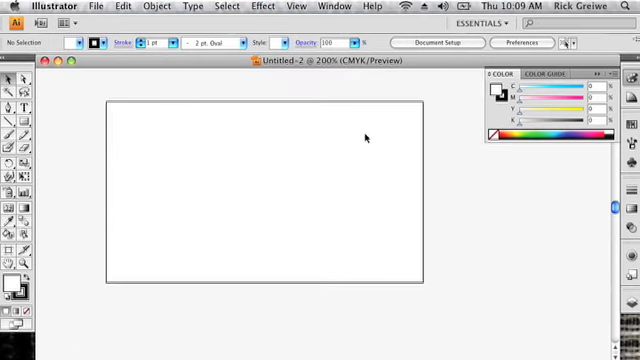
mouse_move(288, 158)
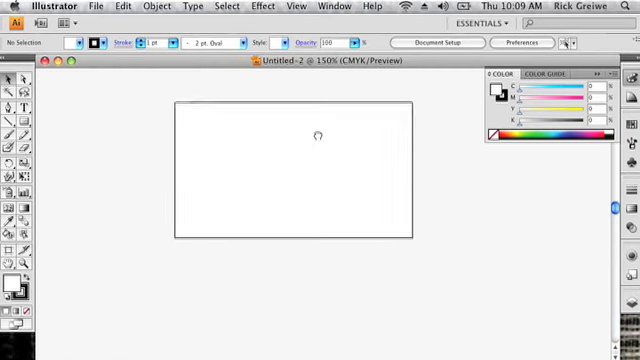
mouse_move(384, 92)
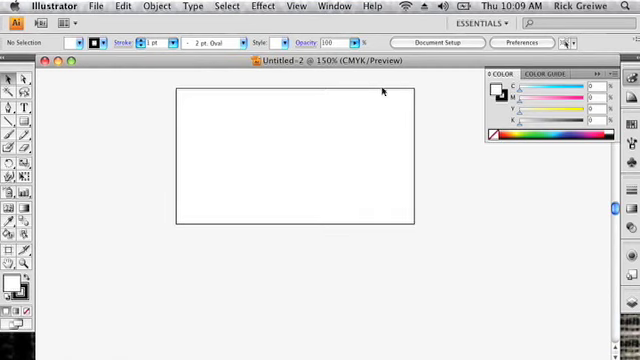
Edit artboards from Document Setup and add a second card-sized artboard below the first
left_click(444, 44)
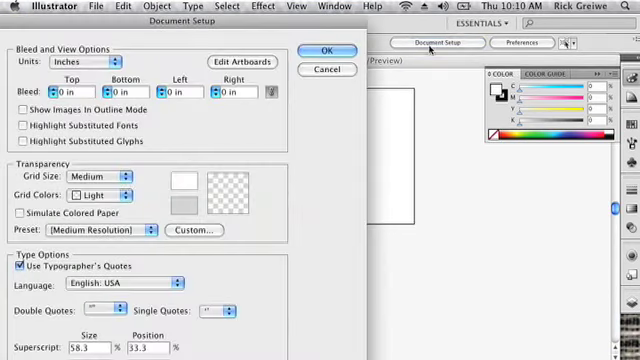
left_click(324, 52)
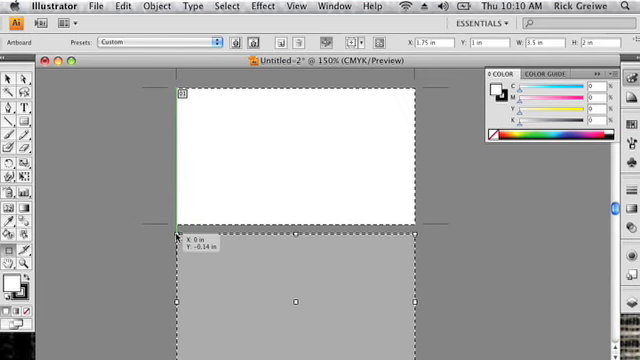
left_click(390, 140)
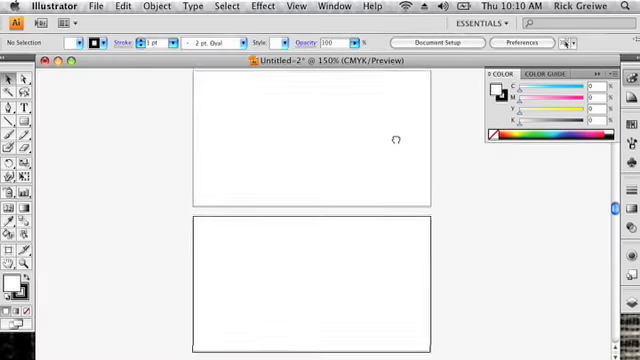
mouse_move(438, 148)
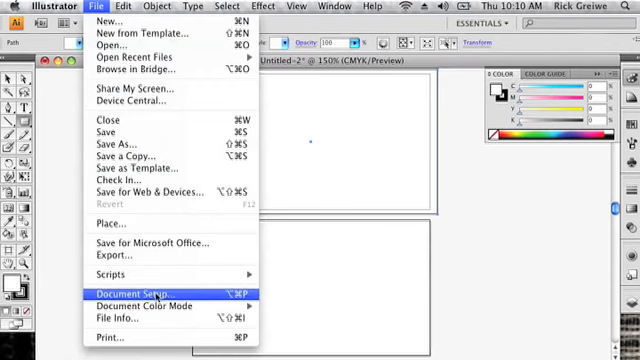
mouse_move(120, 20)
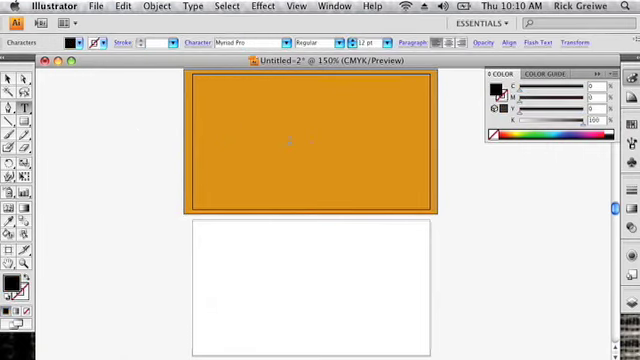
Set 'DaveAndRick.com' as large white text centred on the orange front
type("DaveAnd")
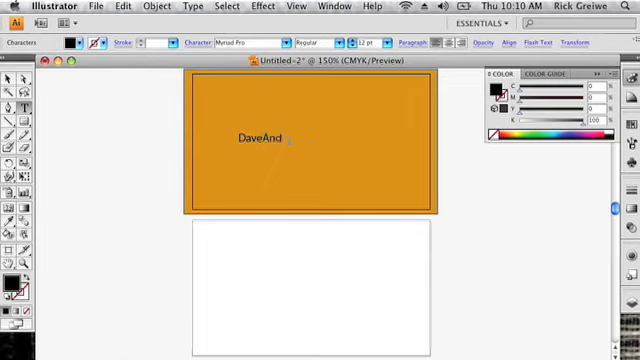
type("Rick.com")
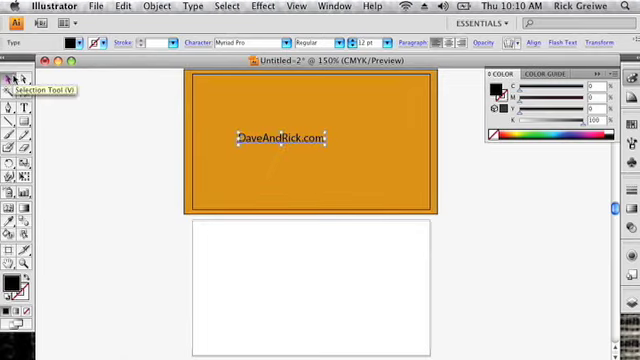
mouse_move(8, 92)
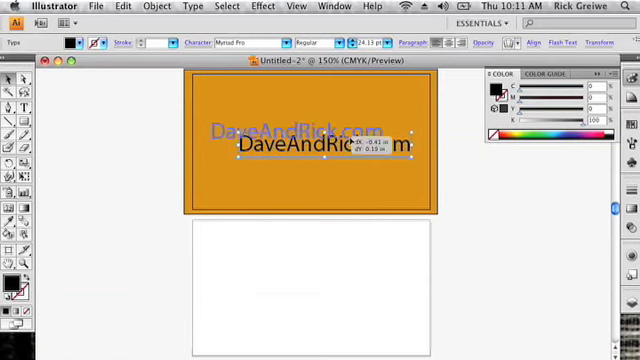
left_click_drag(316, 144, 300, 132)
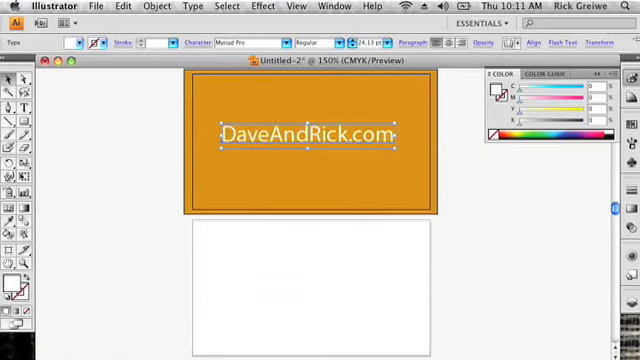
left_click(76, 100)
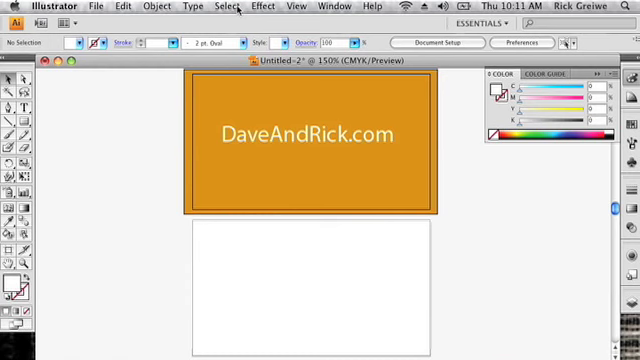
mouse_move(96, 6)
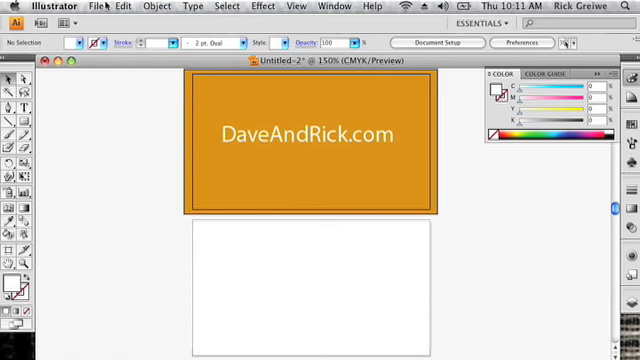
Save the card as an Adobe PDF named daveandrick.pdf
left_click(96, 6)
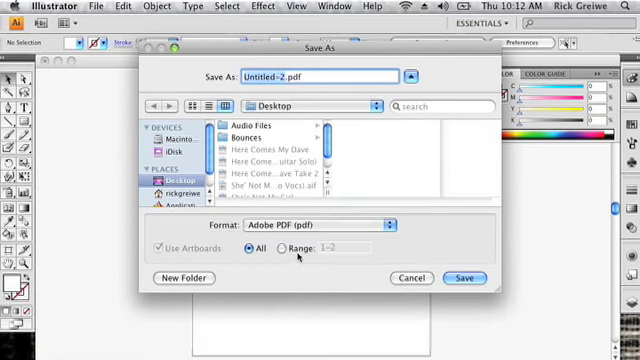
mouse_move(356, 272)
type("daveandrick")
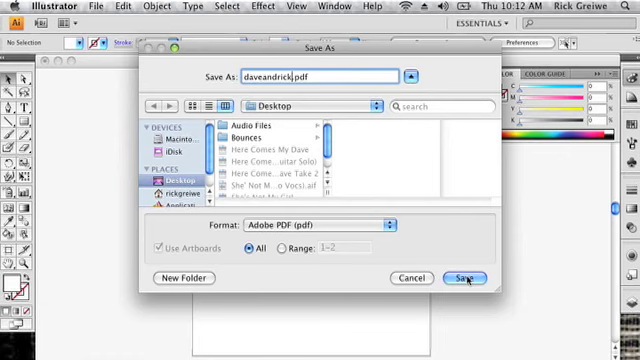
left_click(460, 278)
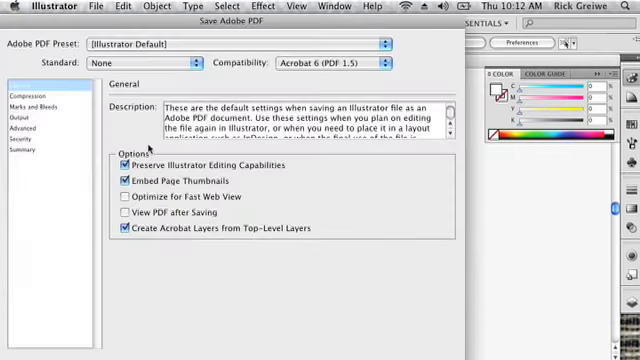
Enable All Printer's Marks and Use Document Bleed Settings in Marks and Bleeds, then save the PDF
left_click(30, 104)
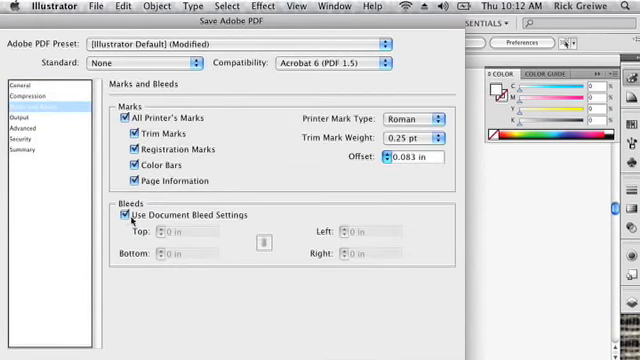
left_click(114, 216)
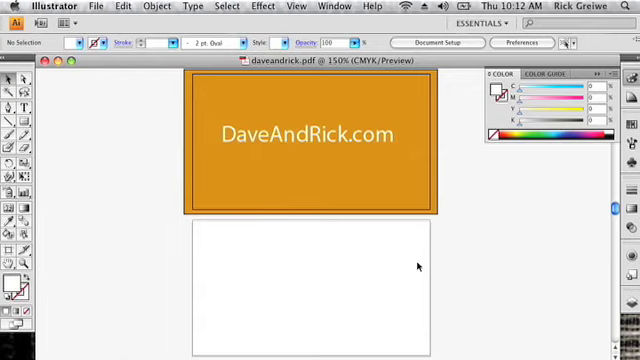
mouse_move(380, 184)
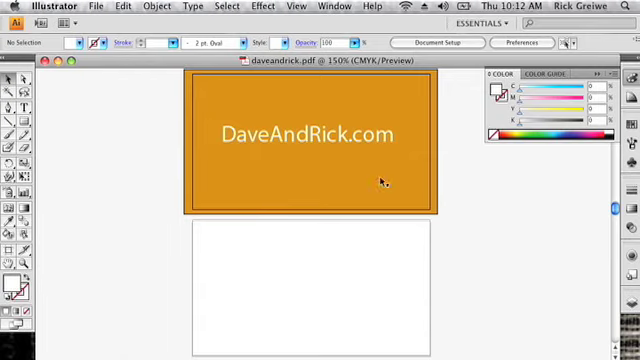